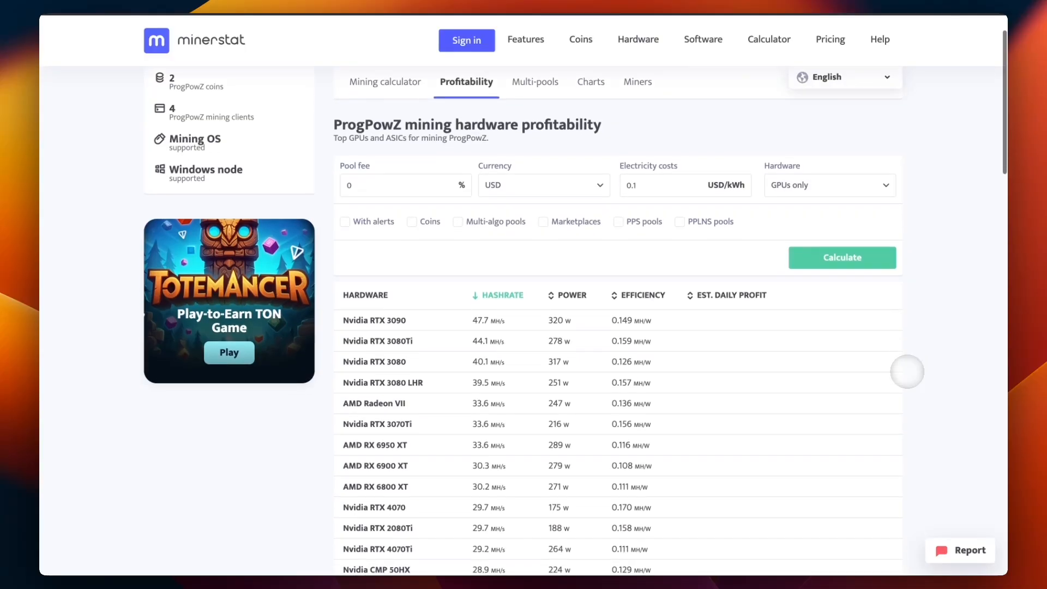
- Open the Quai Network template from the Mining - GPU templates and start deploying it
scroll("down", 3)
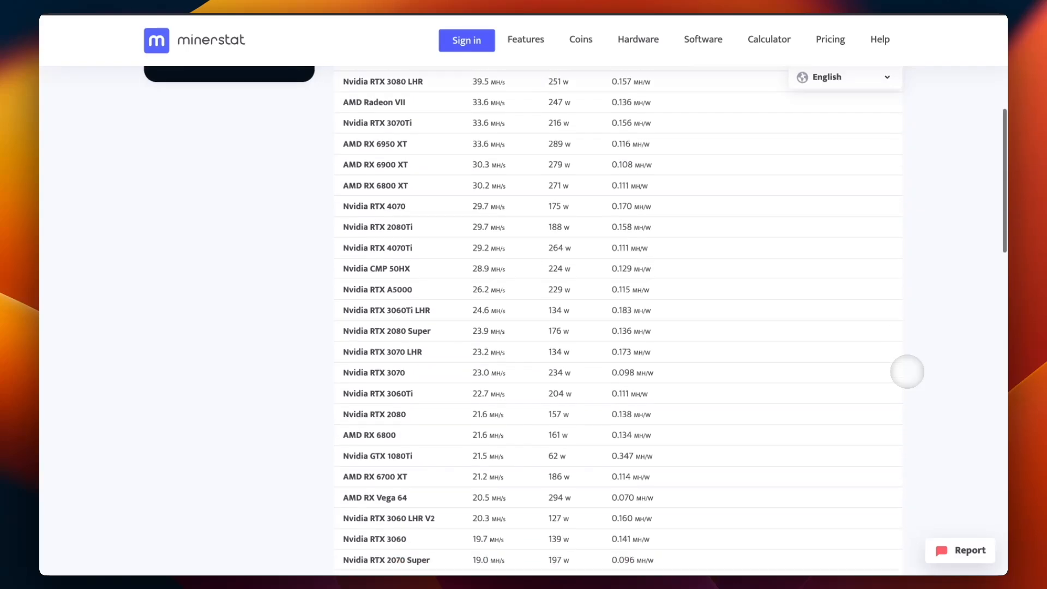
scroll("down", 3)
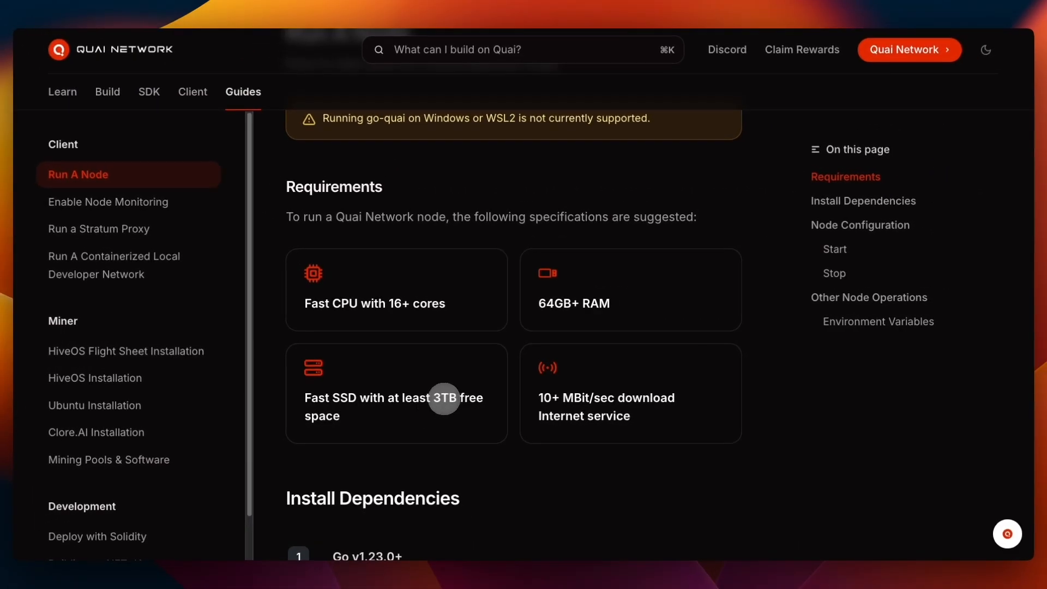
mouse_move(598, 432)
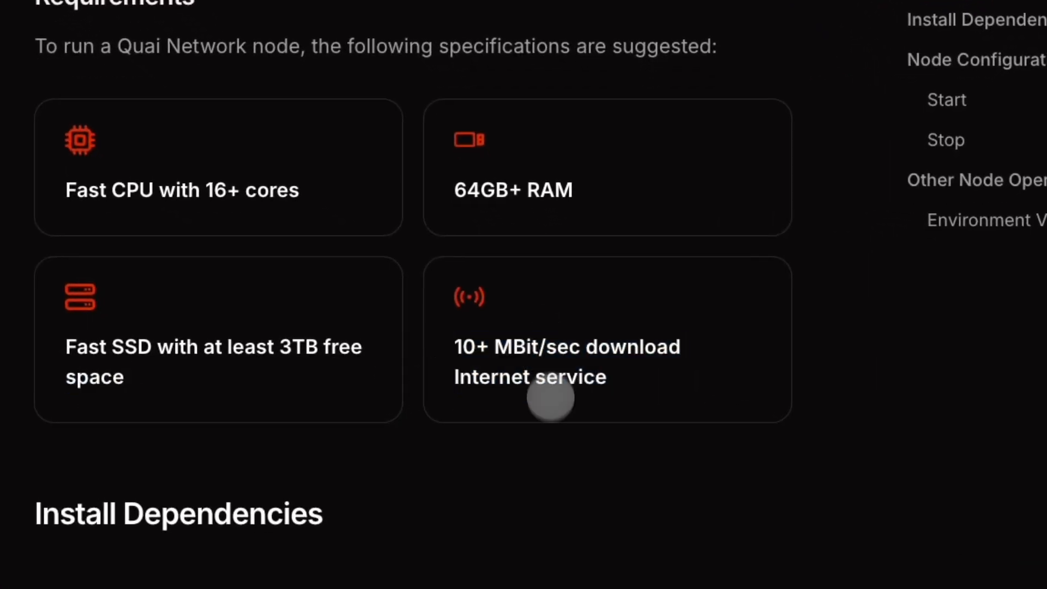
mouse_move(545, 317)
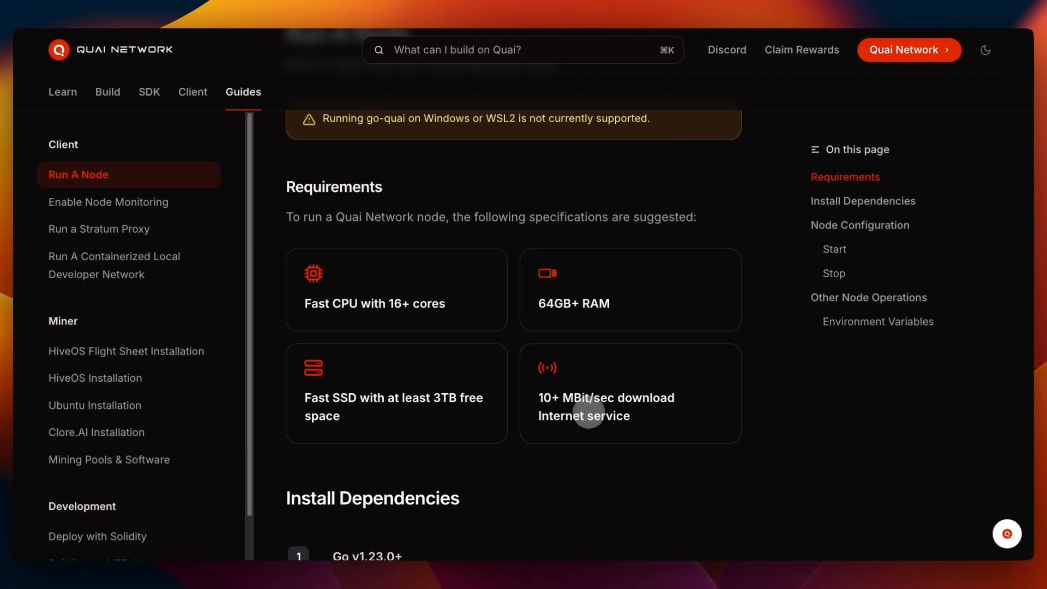
mouse_move(615, 415)
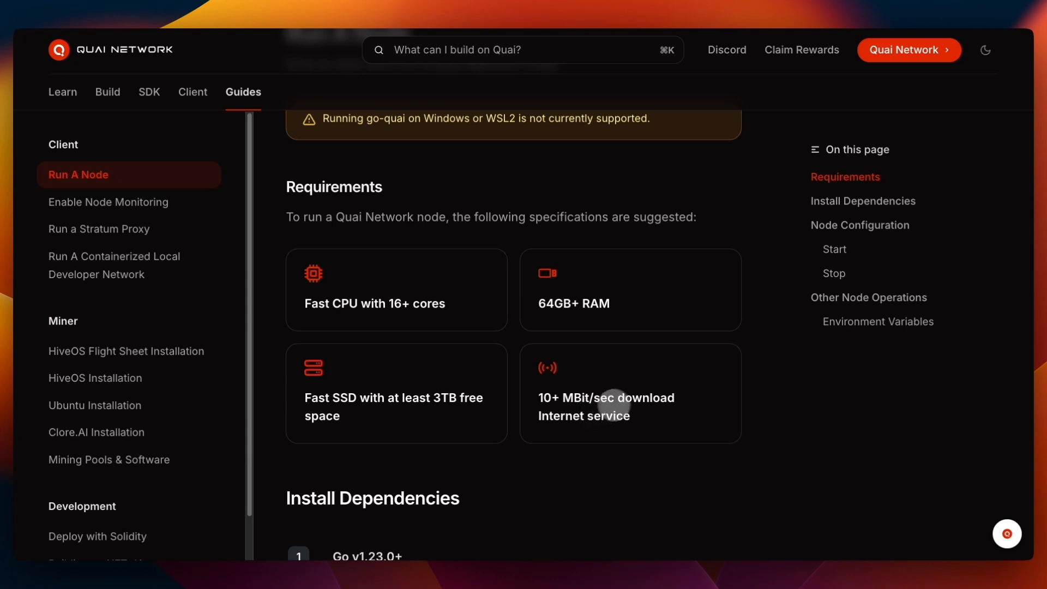
mouse_move(591, 326)
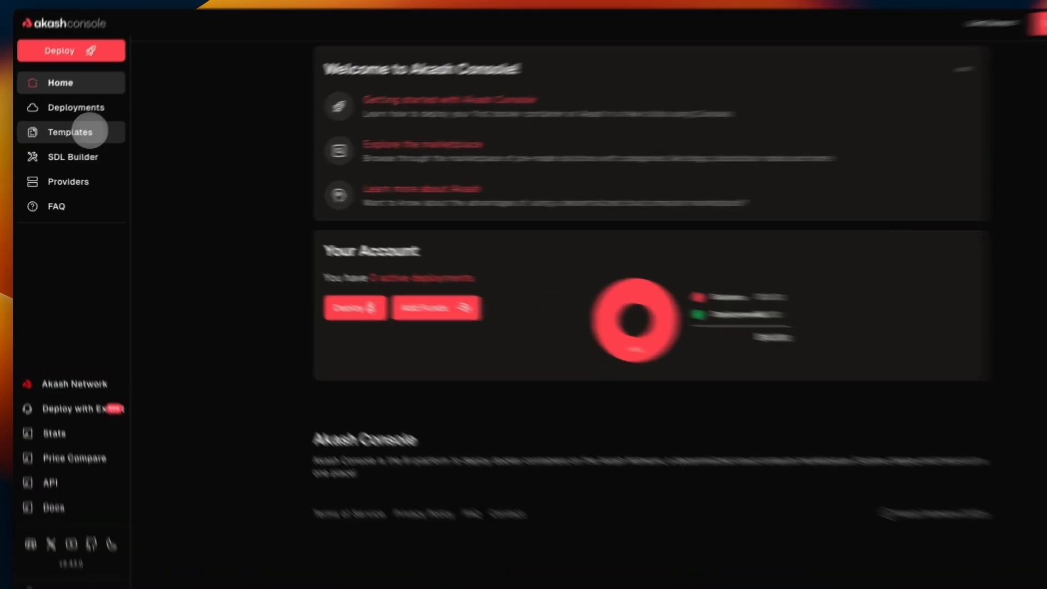
left_click(70, 131)
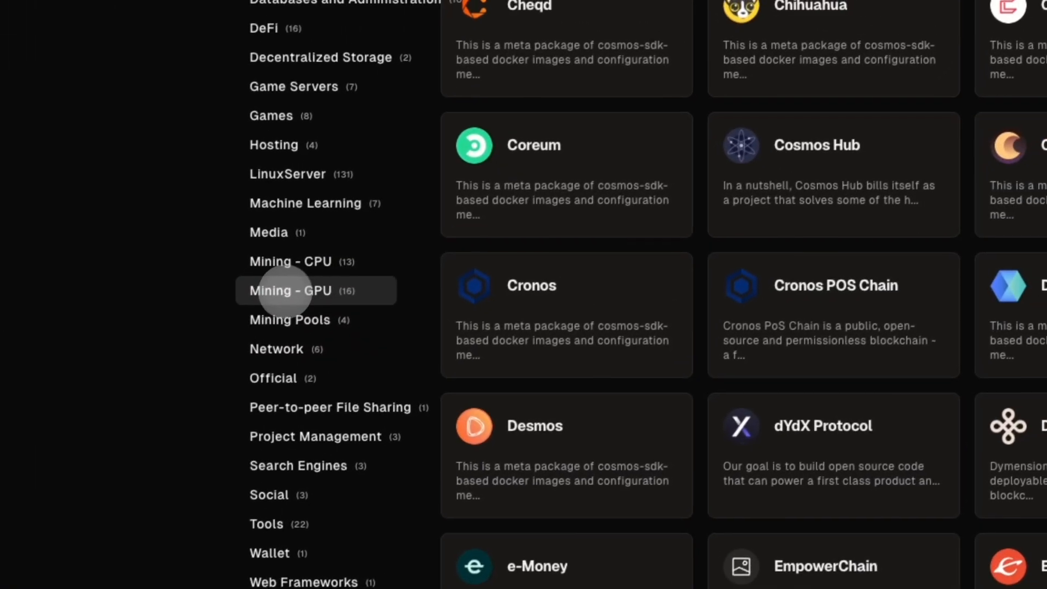
left_click(290, 291)
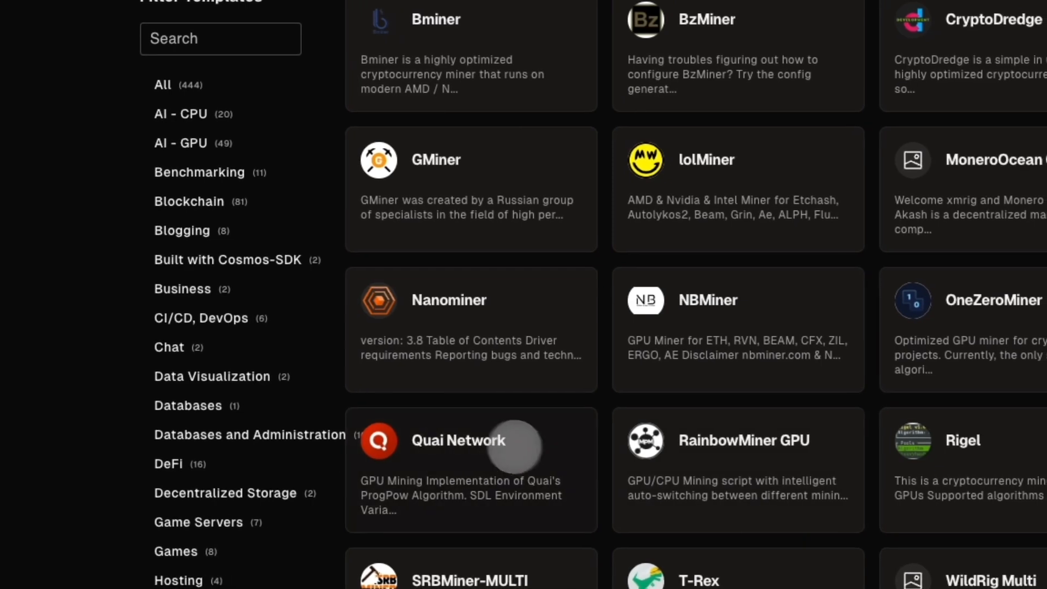
left_click(458, 440)
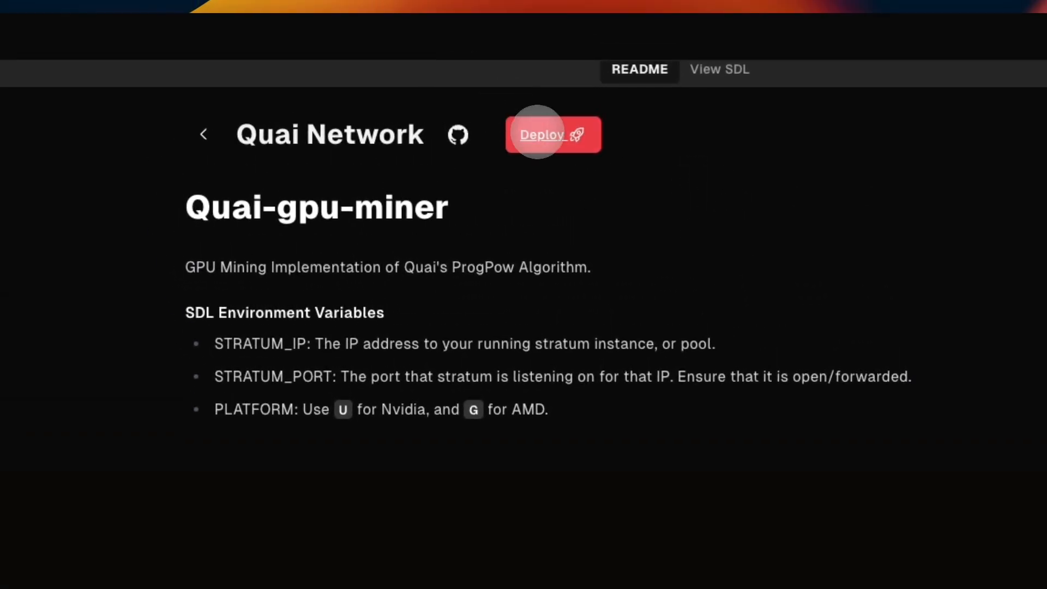
left_click(553, 135)
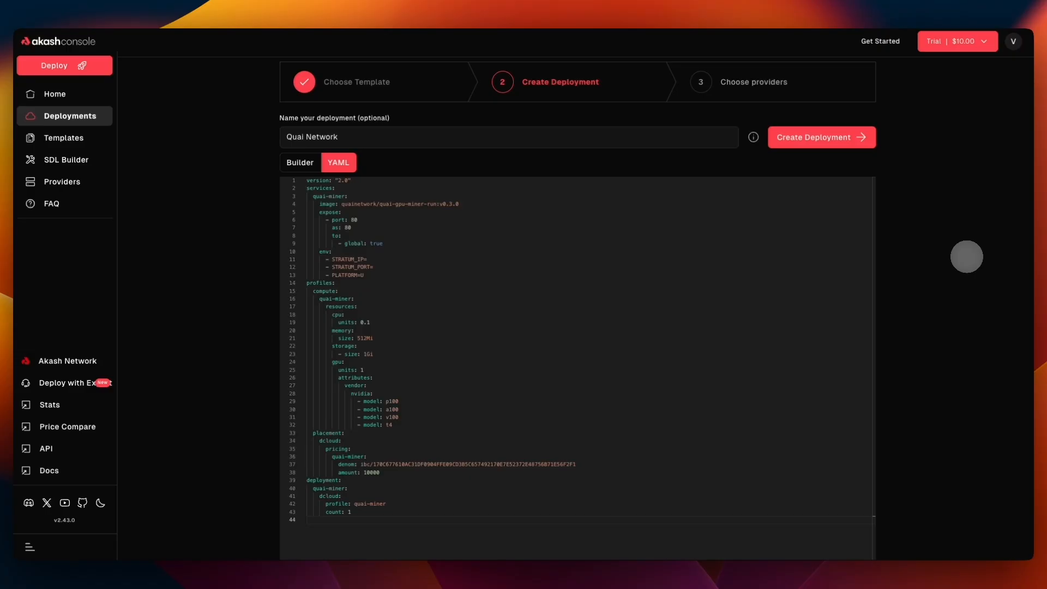
- Review the Quai Network deployment's YAML SDL on the Create Deployment page
left_click(957, 41)
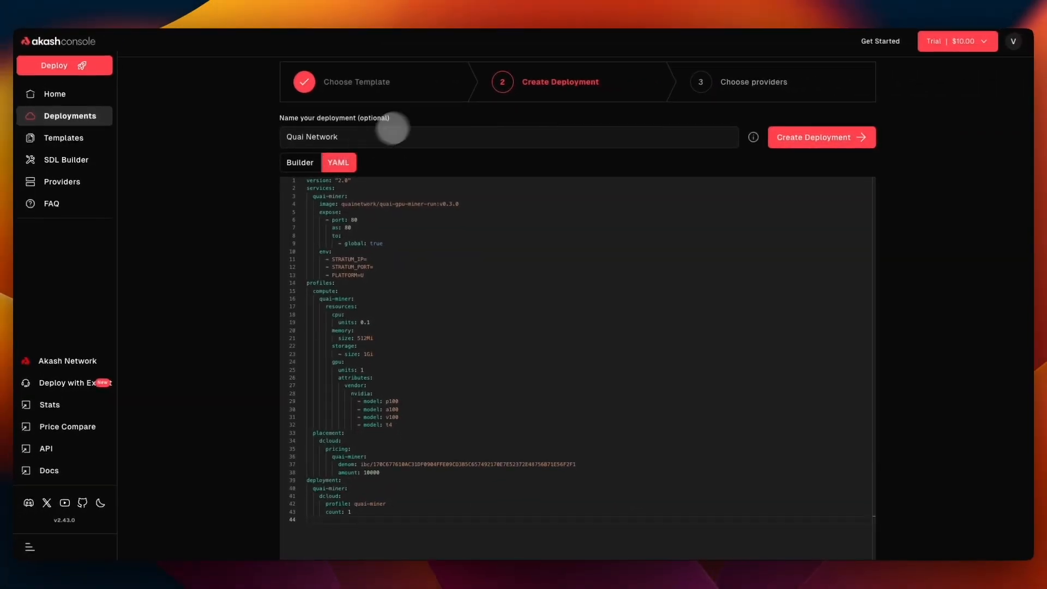
- Switch to the Builder editor and raise the GPU count to two
left_click(299, 162)
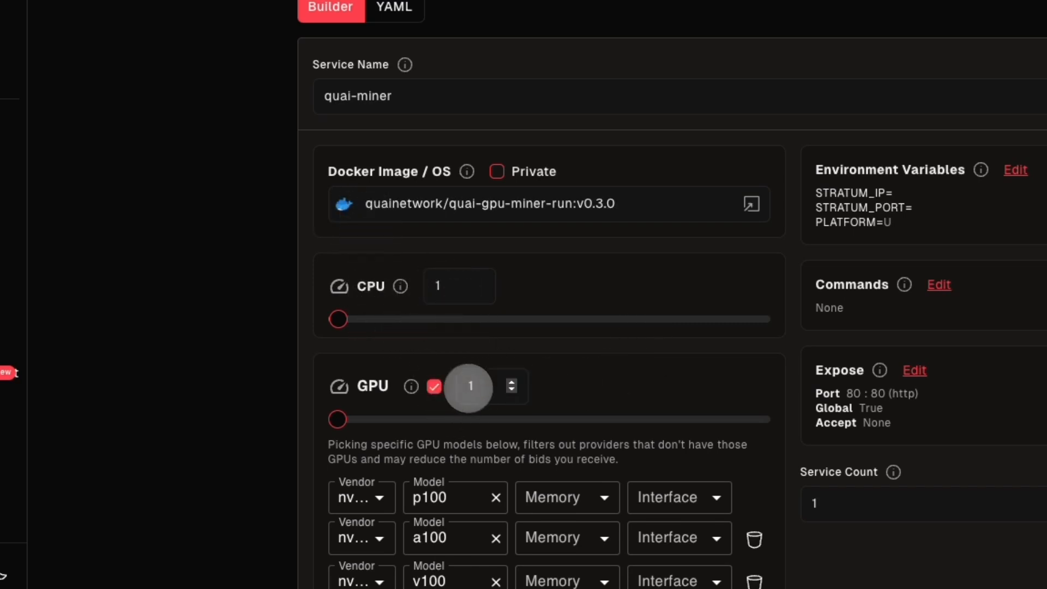
left_click_drag(337, 418, 468, 419)
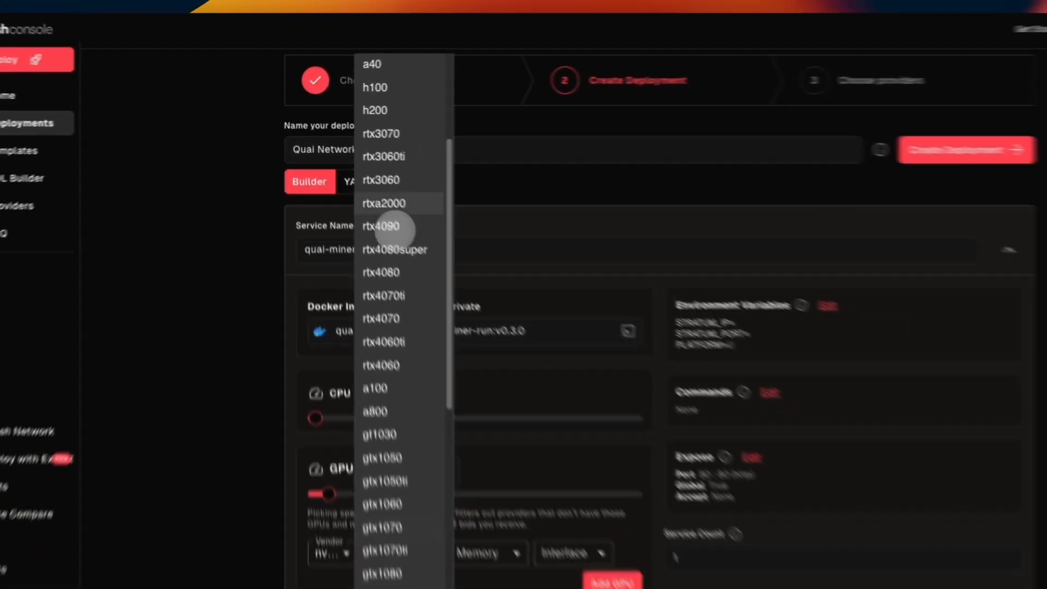
scroll("down", 3)
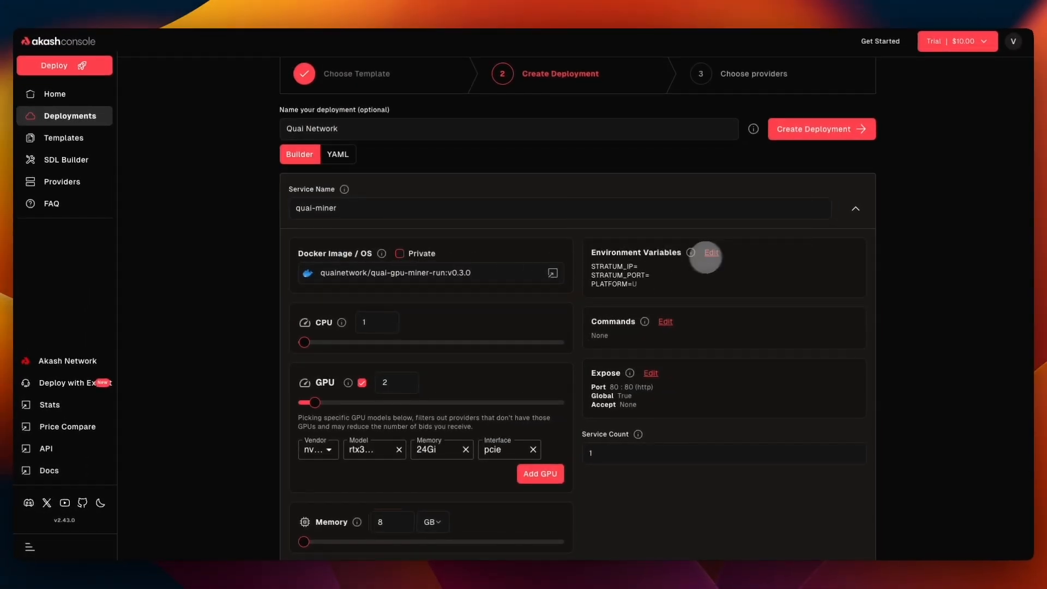
- Set the STRATUM_PORT environment variable to 3333 and confirm PLATFORM is U
left_click(711, 252)
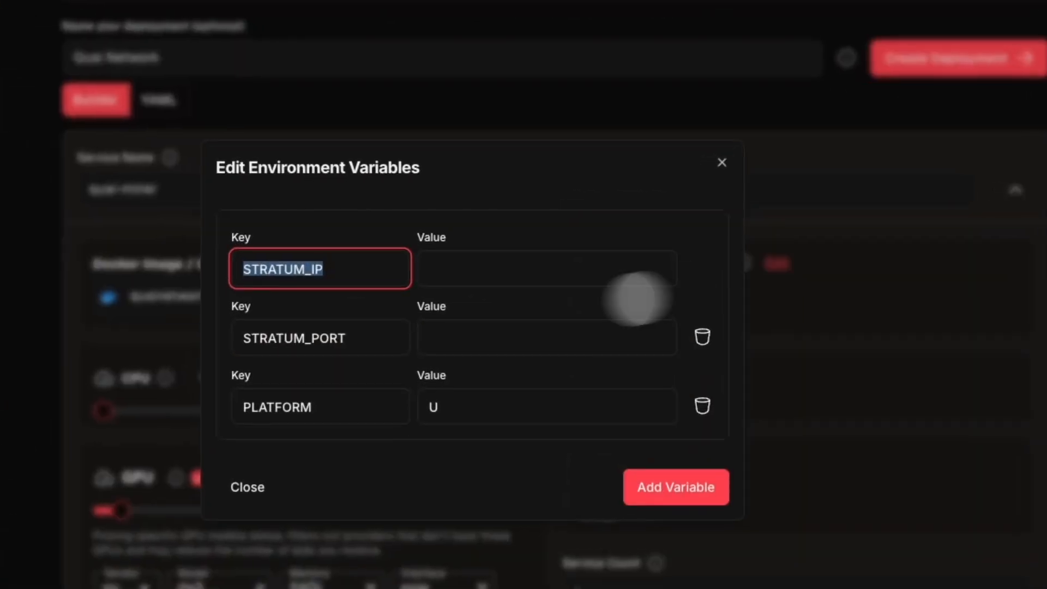
left_click(547, 268)
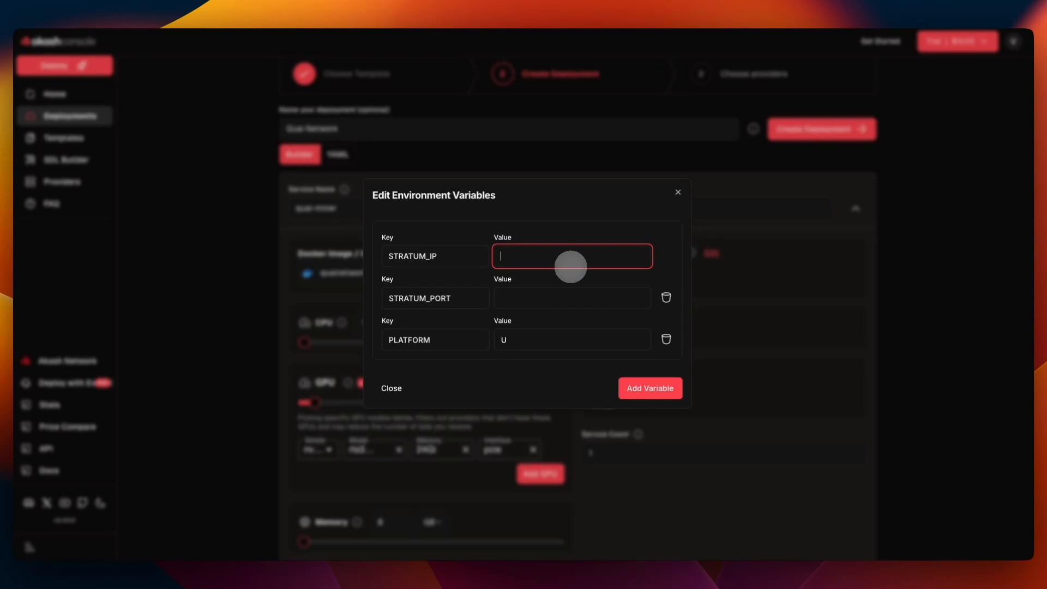
mouse_move(570, 271)
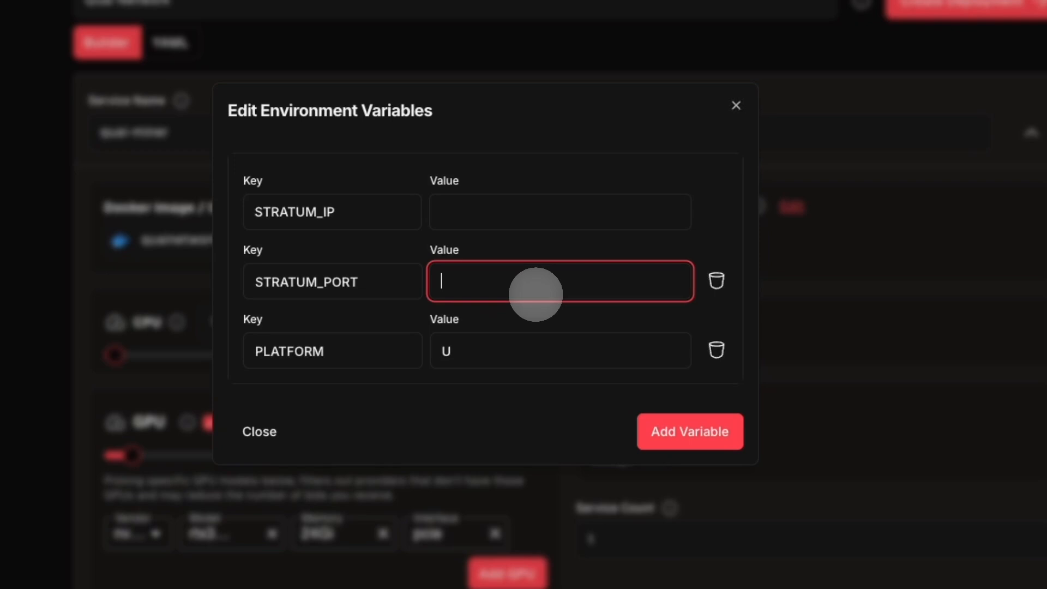
type("3333")
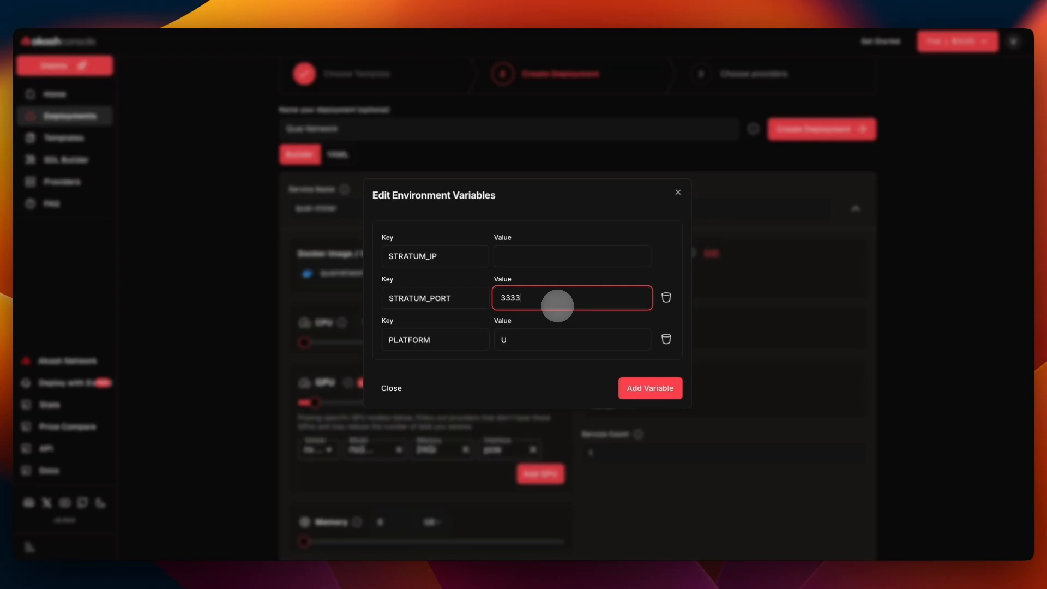
mouse_move(500, 378)
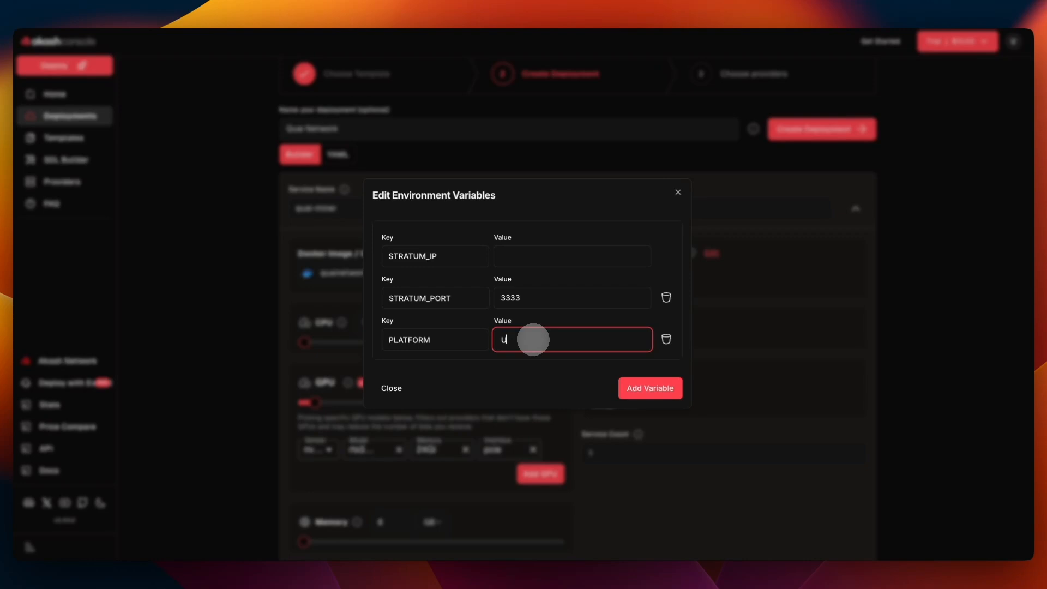
left_click(822, 137)
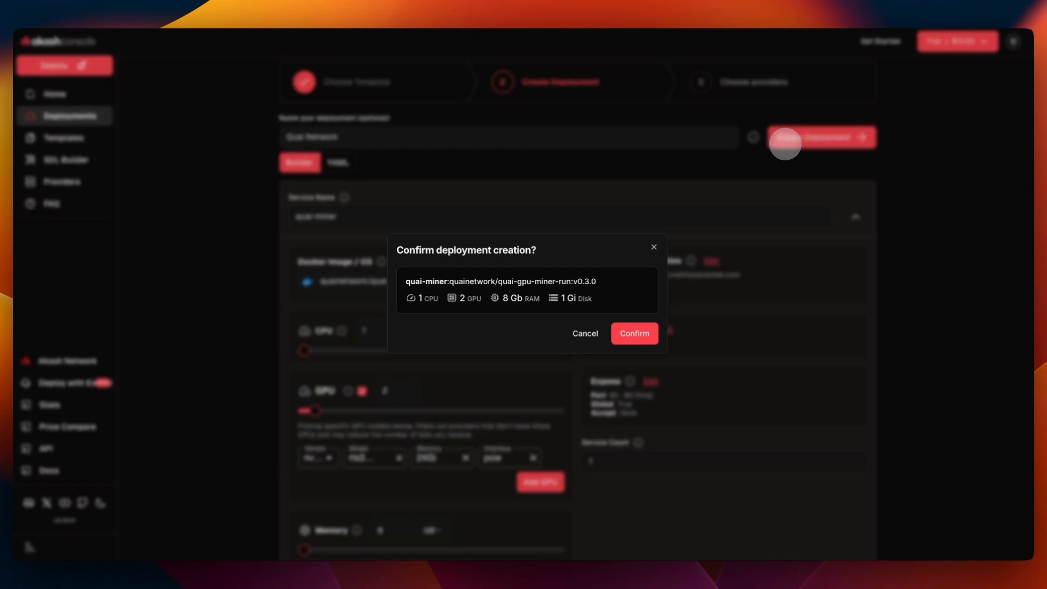
- Create and confirm the quai-miner deployment, then request closing it after no bids
left_click(635, 334)
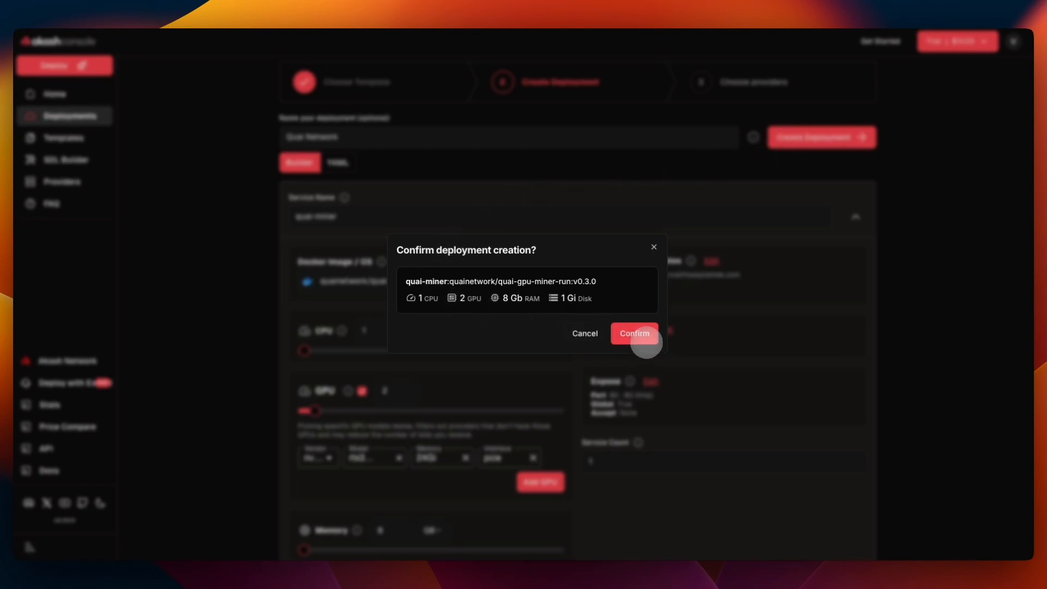
left_click(634, 334)
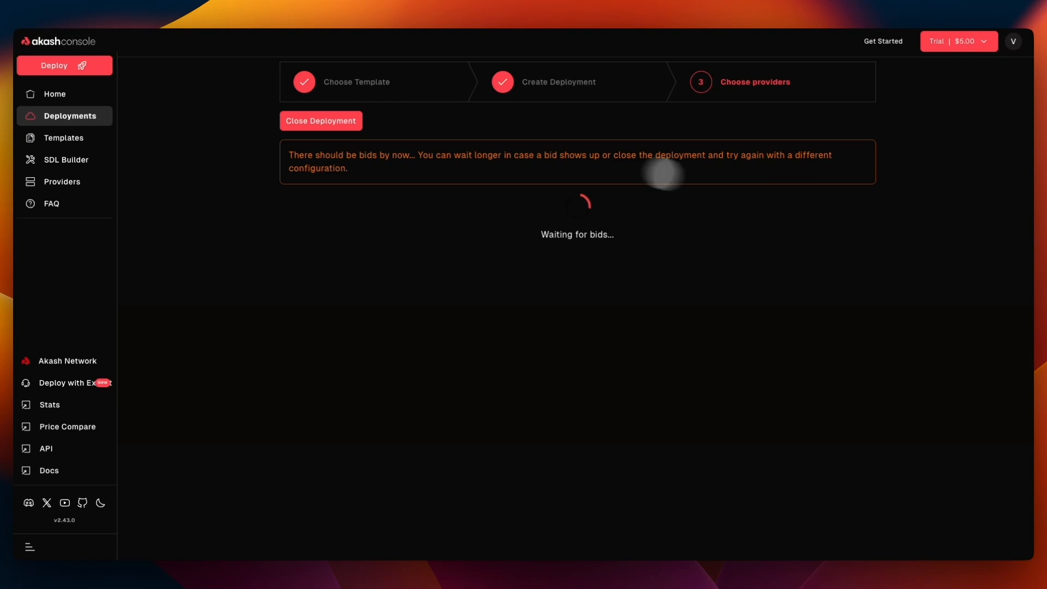
left_click(321, 120)
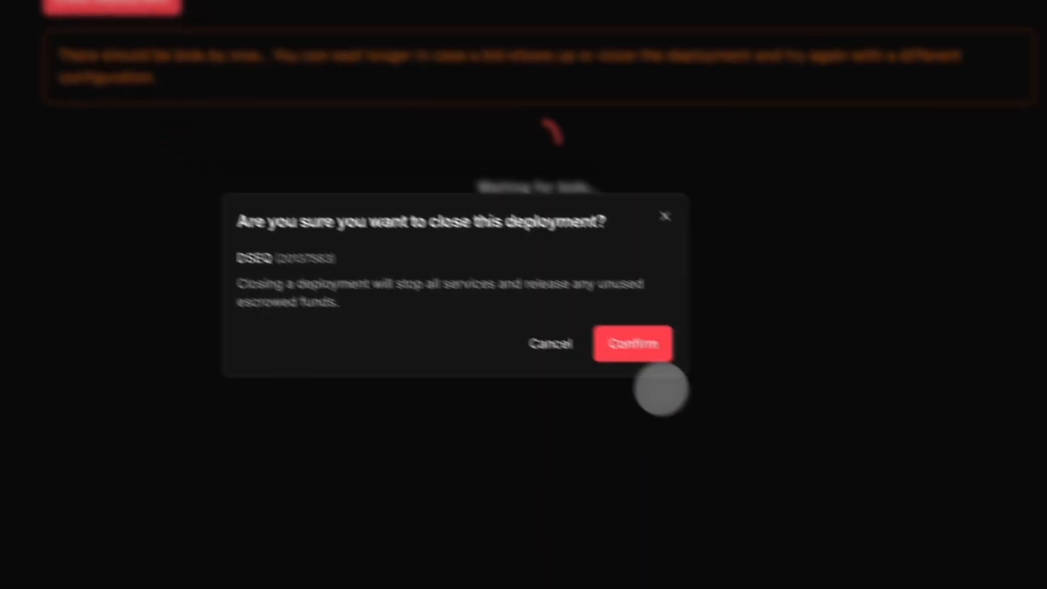
- Confirm closing the deployment and page through the providers list to page 3
left_click(633, 344)
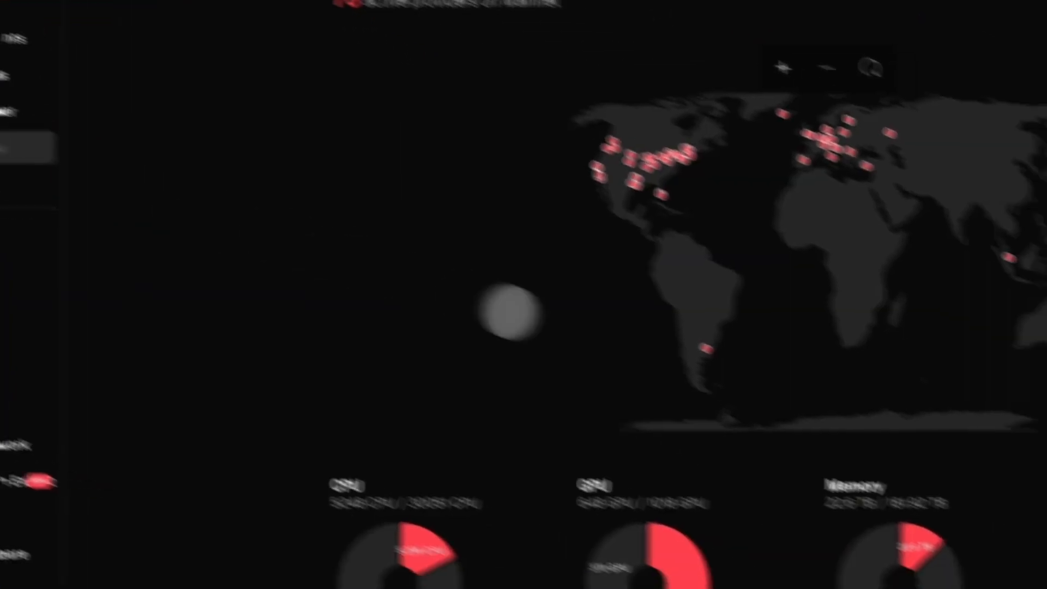
scroll("down", 3)
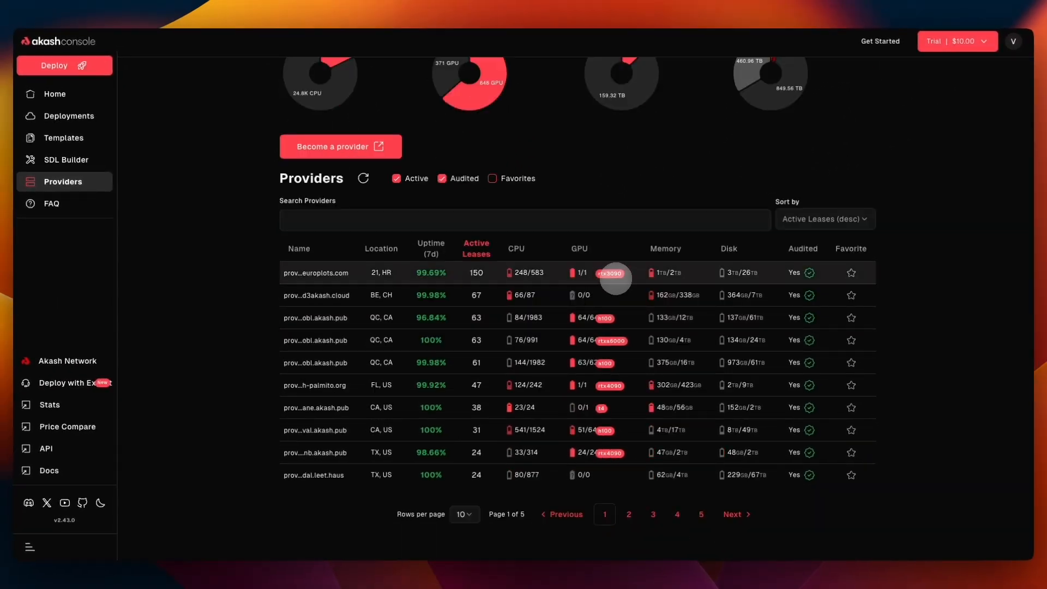
mouse_move(603, 436)
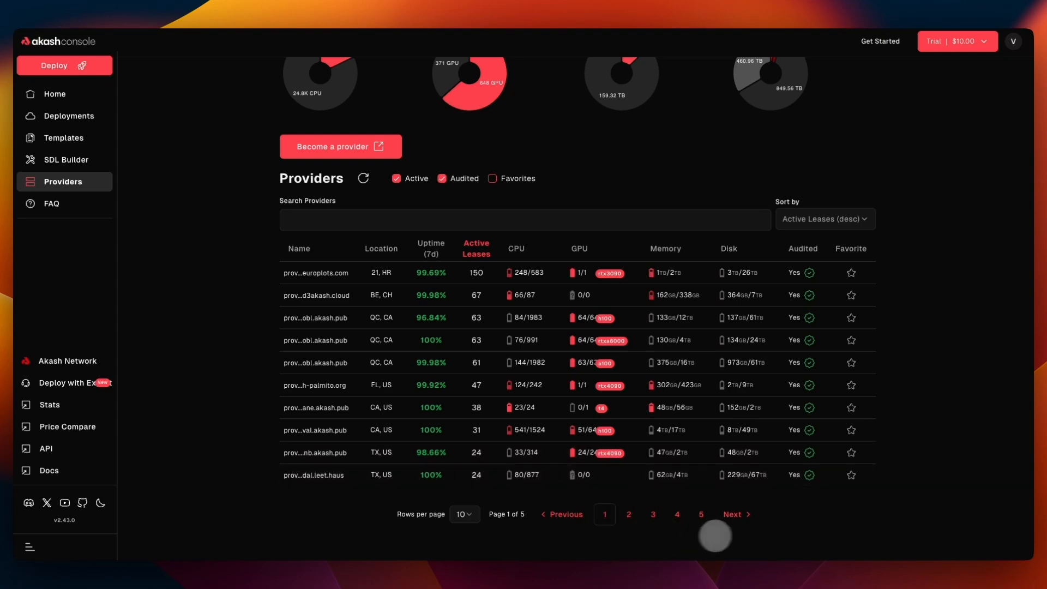
left_click(629, 515)
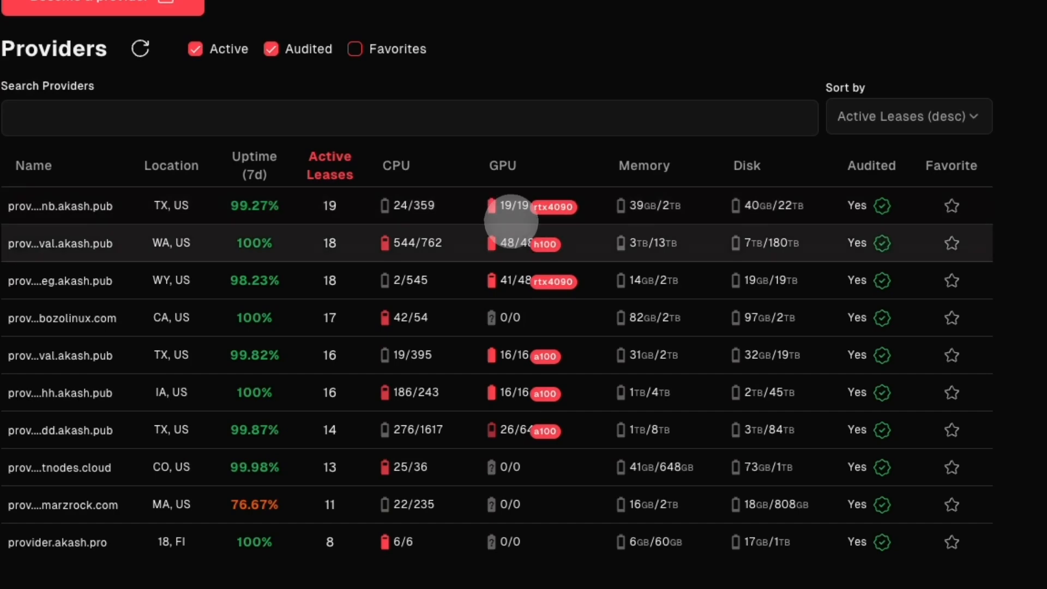
left_click(719, 500)
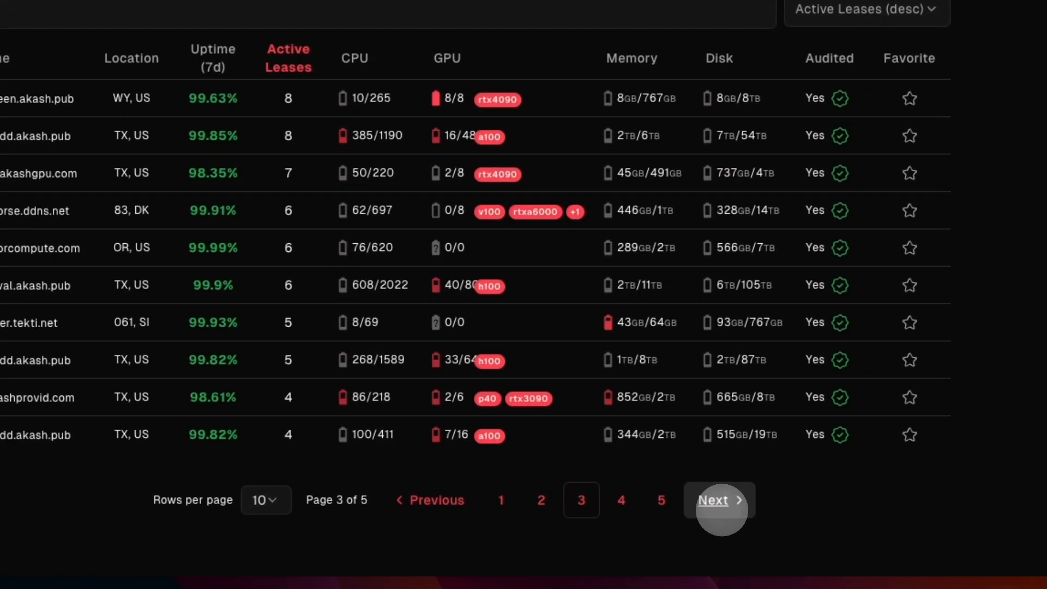
left_click(719, 500)
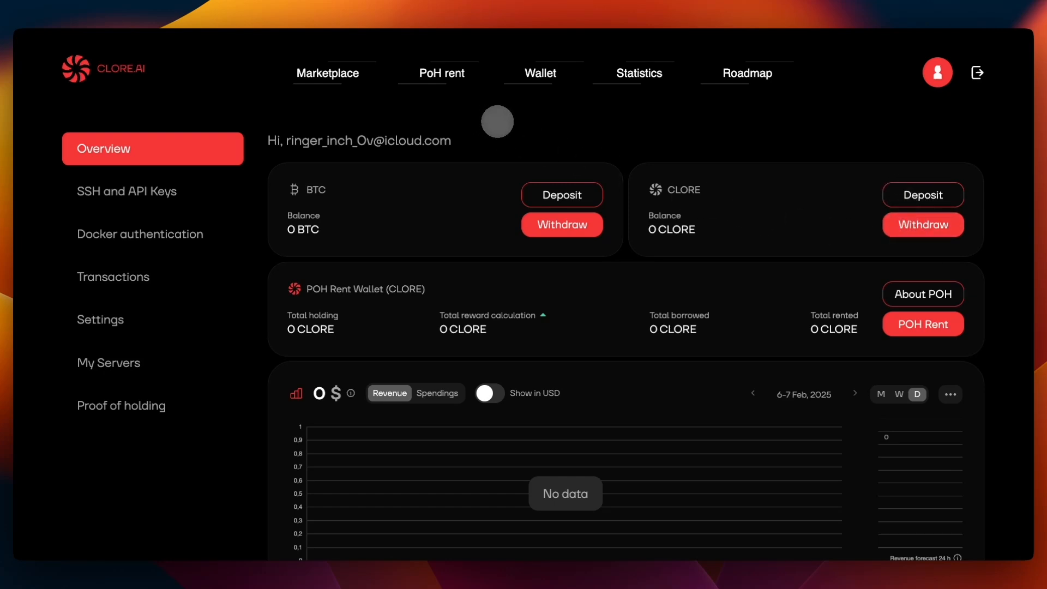
mouse_move(403, 167)
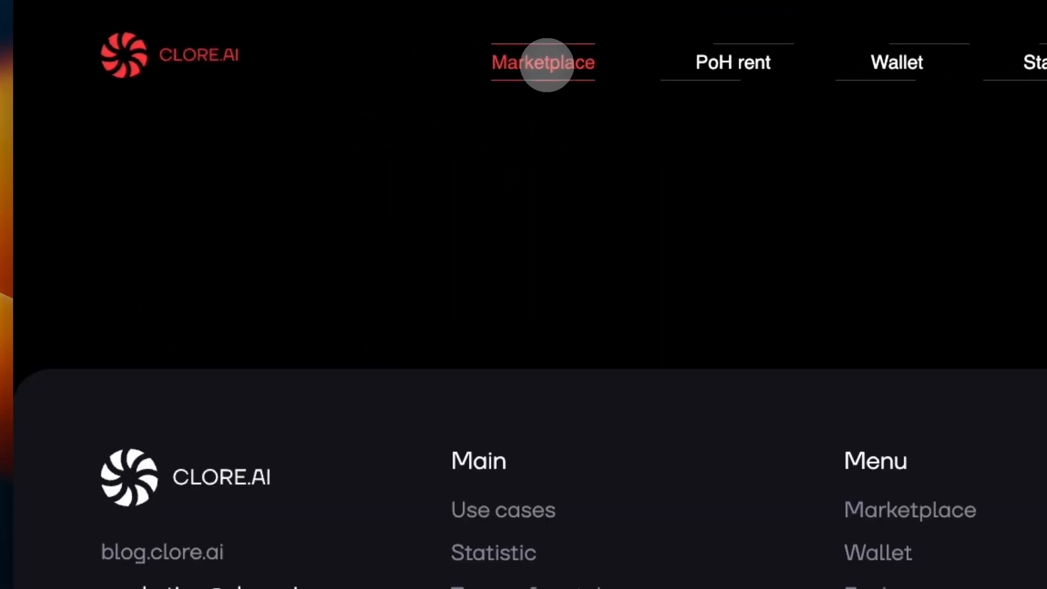
- Filter the marketplace by GPU model and rent the 2.42 USD/day Ryzen 9 7900X server
left_click(544, 62)
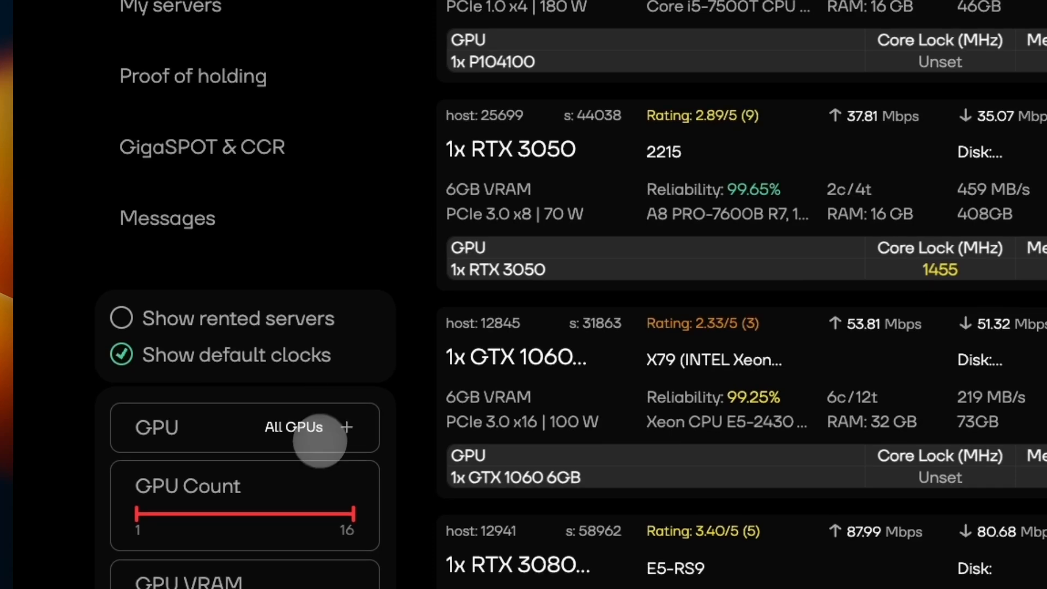
left_click(293, 428)
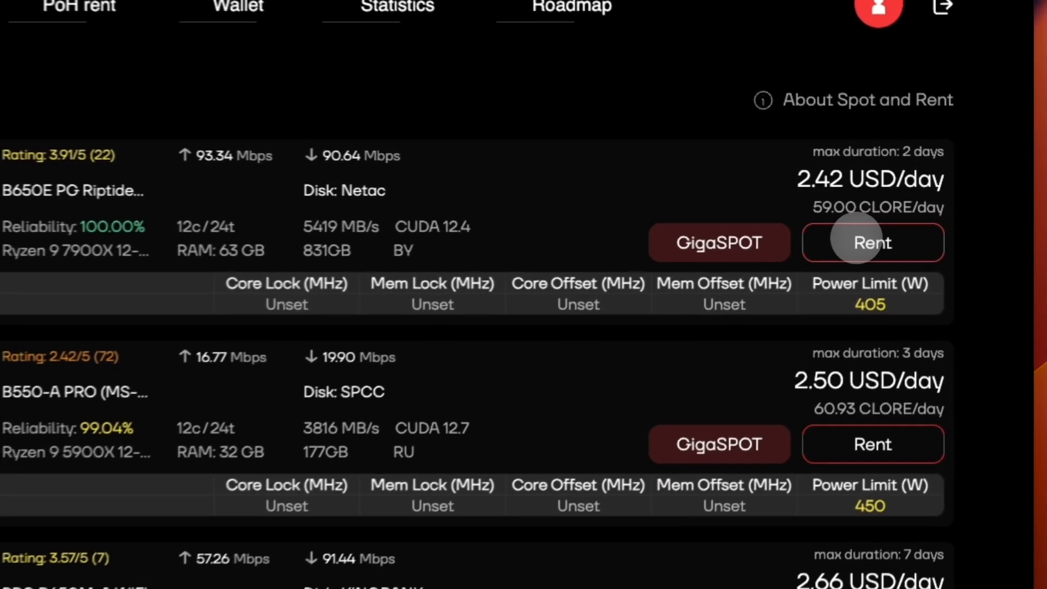
left_click(872, 243)
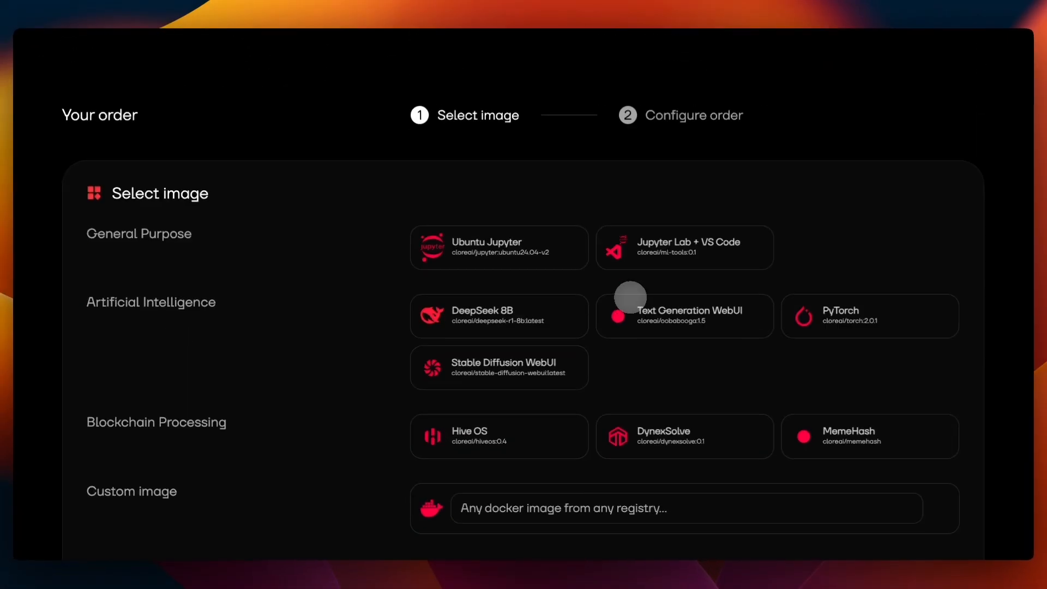
- Scroll the Select image options down to the Custom image field
scroll("down", 3)
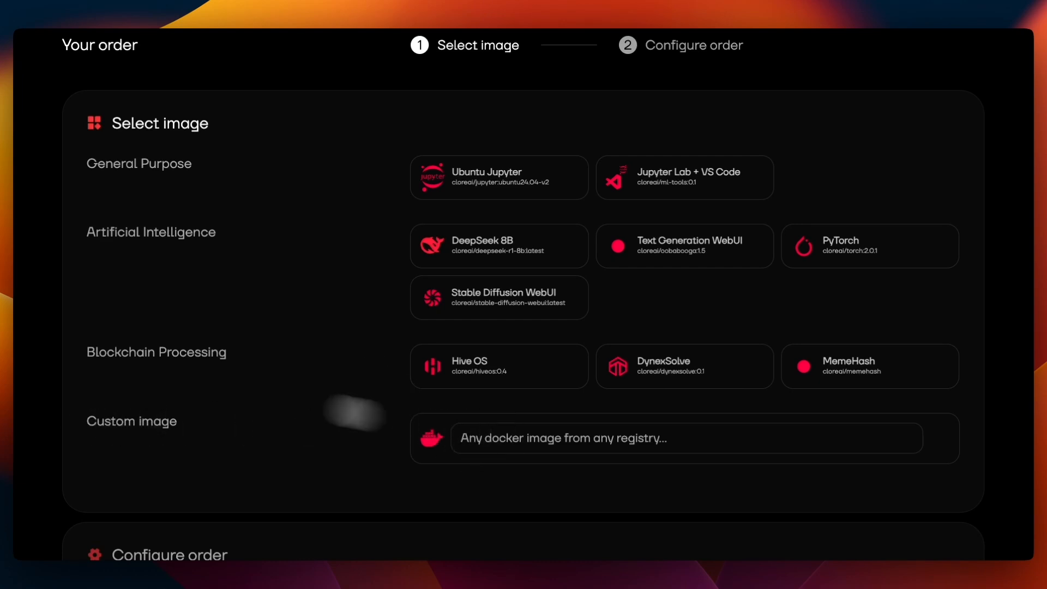
mouse_move(172, 401)
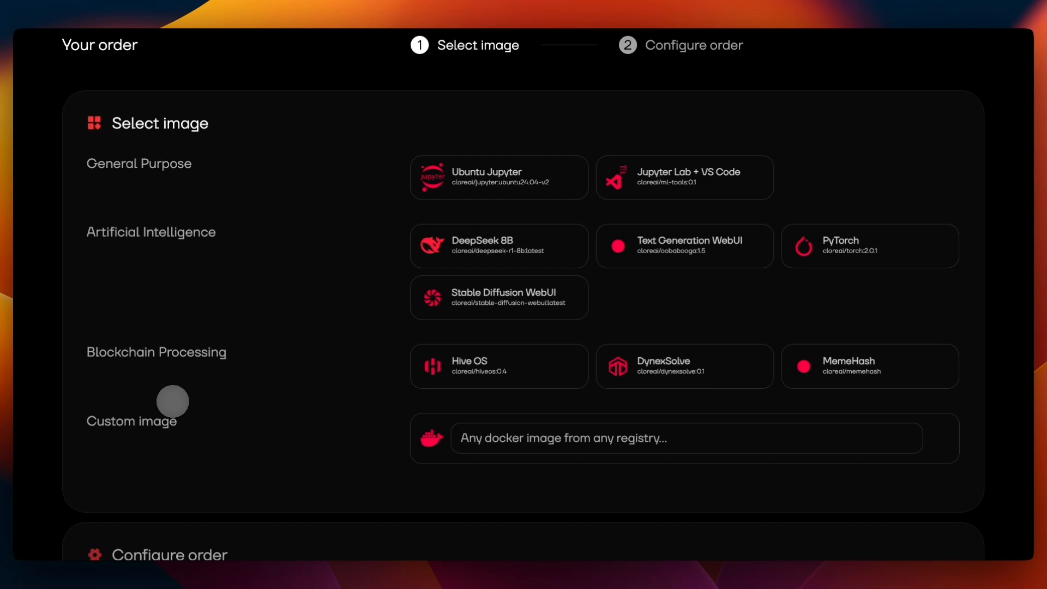
mouse_move(118, 379)
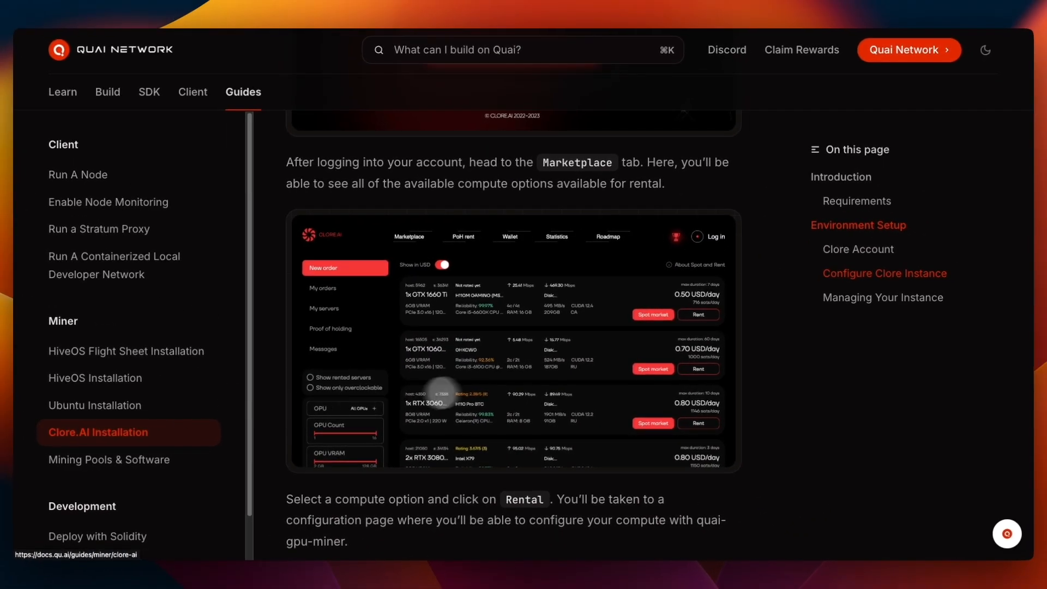
- Scroll the Clore.AI Installation guide to the Configure Clore Instance section
scroll("down", 3)
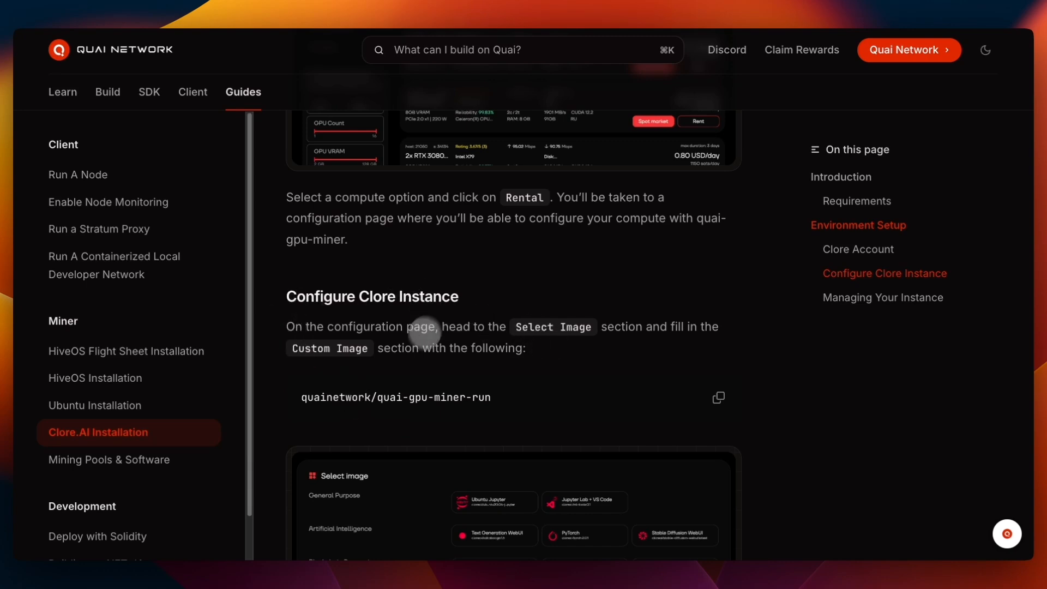
scroll("down", 3)
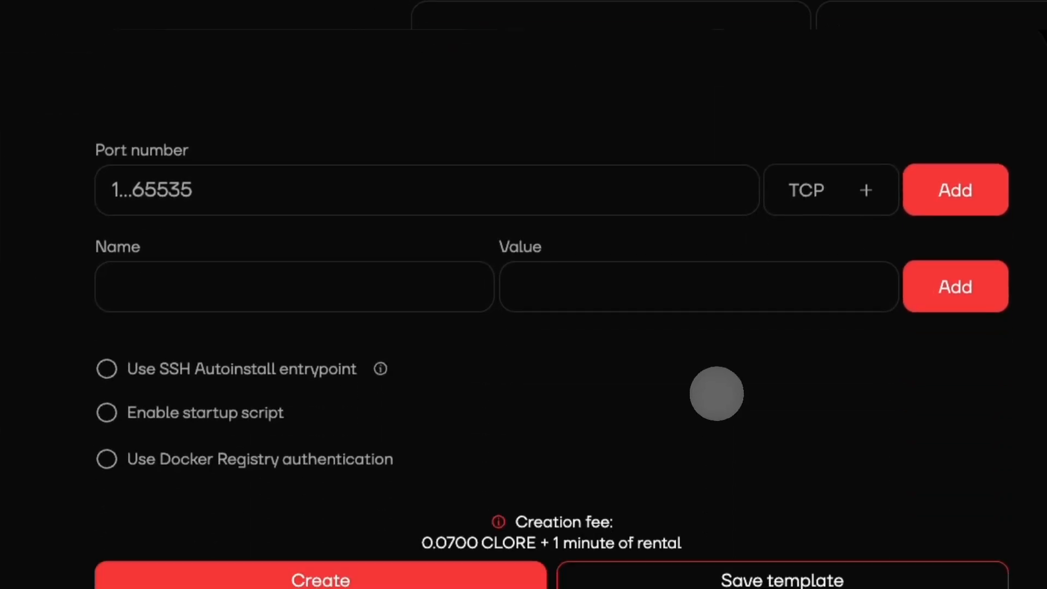
- Add STRATUM_PORT 3333 and STRATUM_IP variables, then enter PLATFORM with value U
scroll("down", 3)
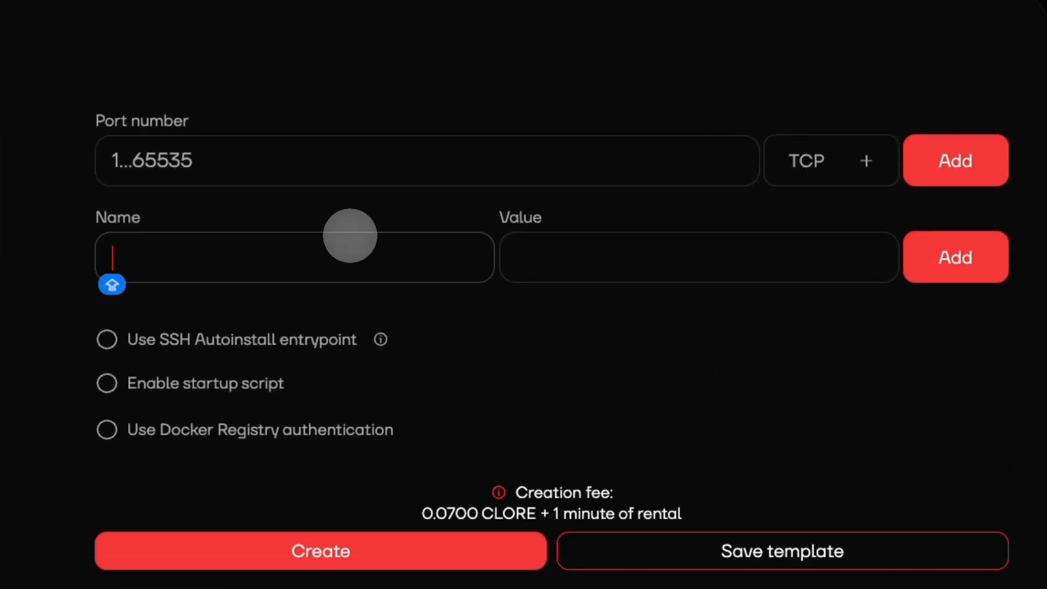
type("STRATUM_PORT")
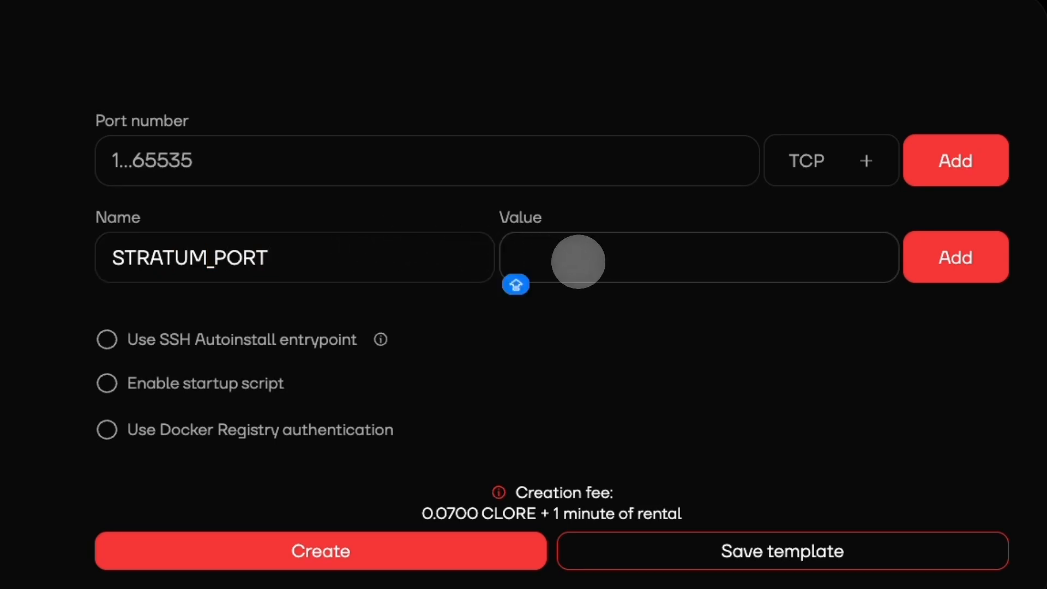
left_click(956, 256)
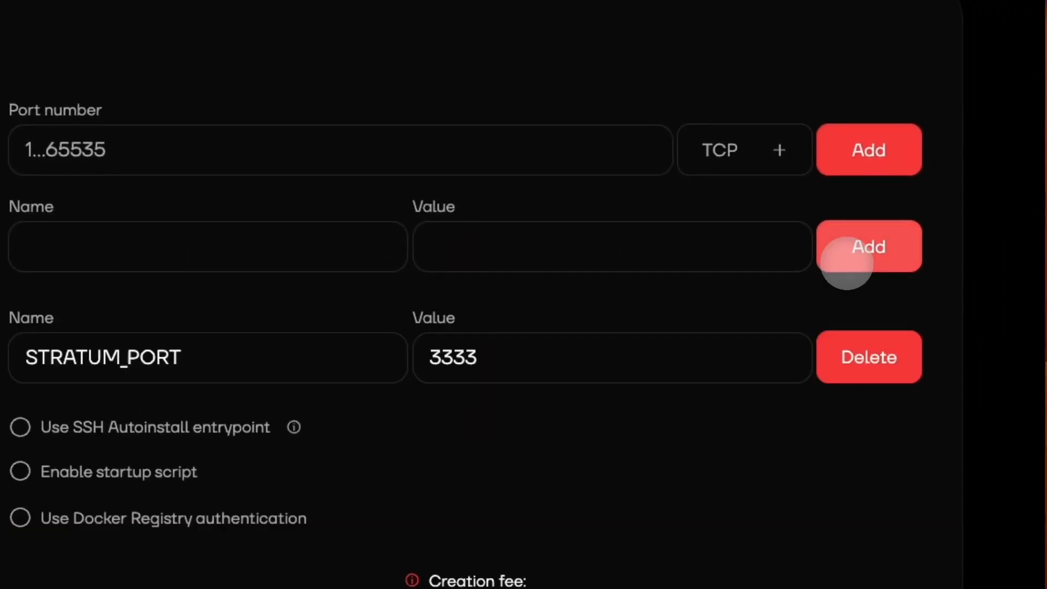
type("STRATUM")
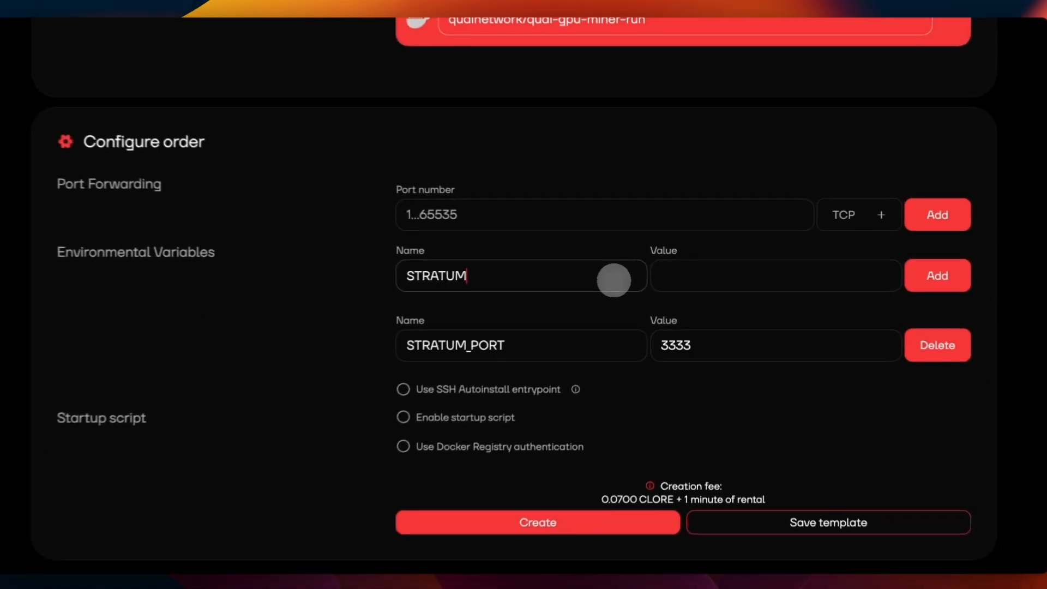
type("_IP")
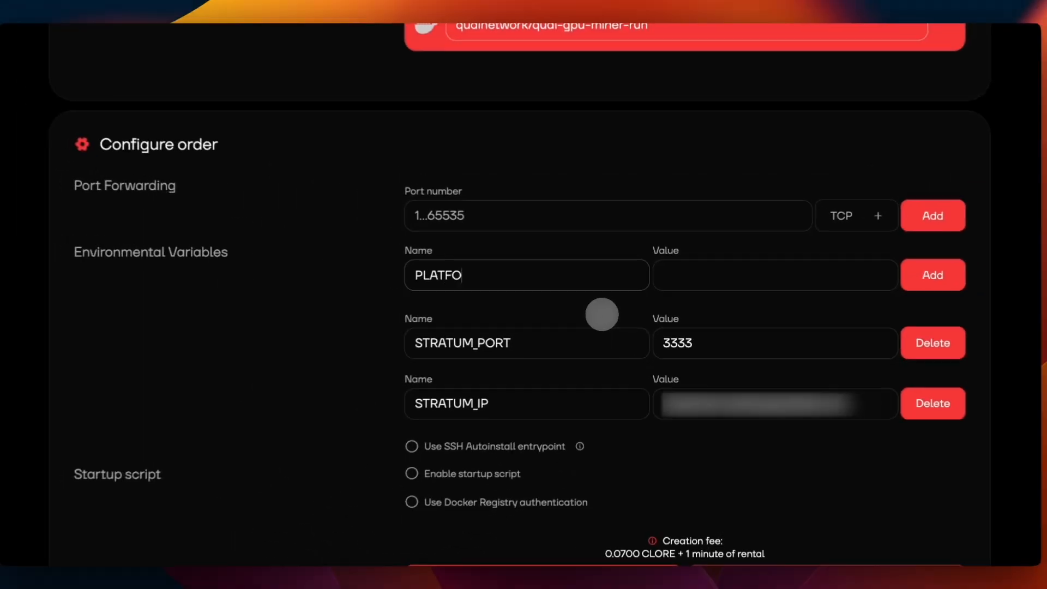
type("RM")
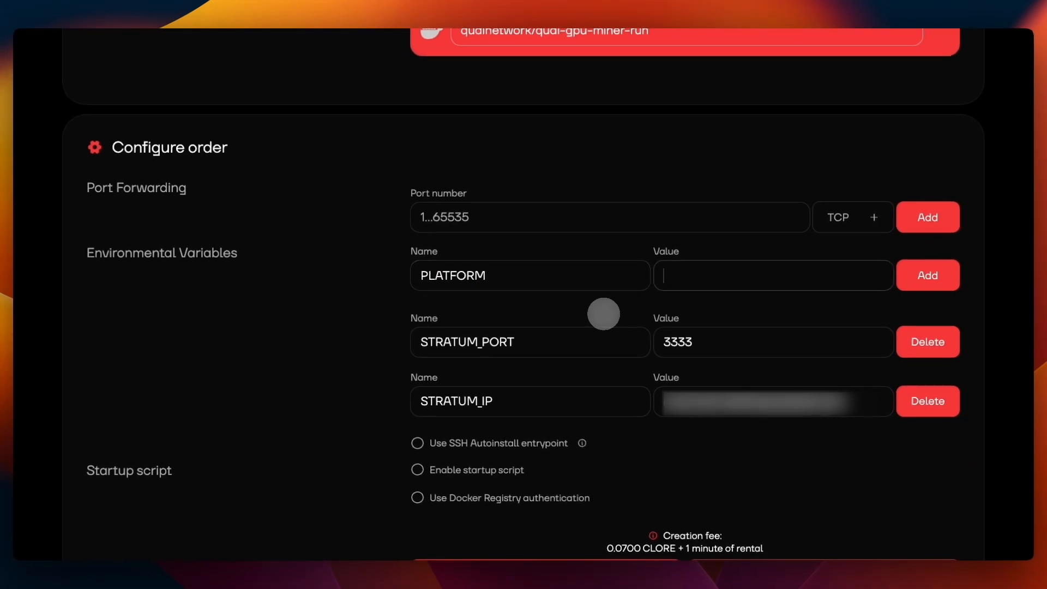
type("U")
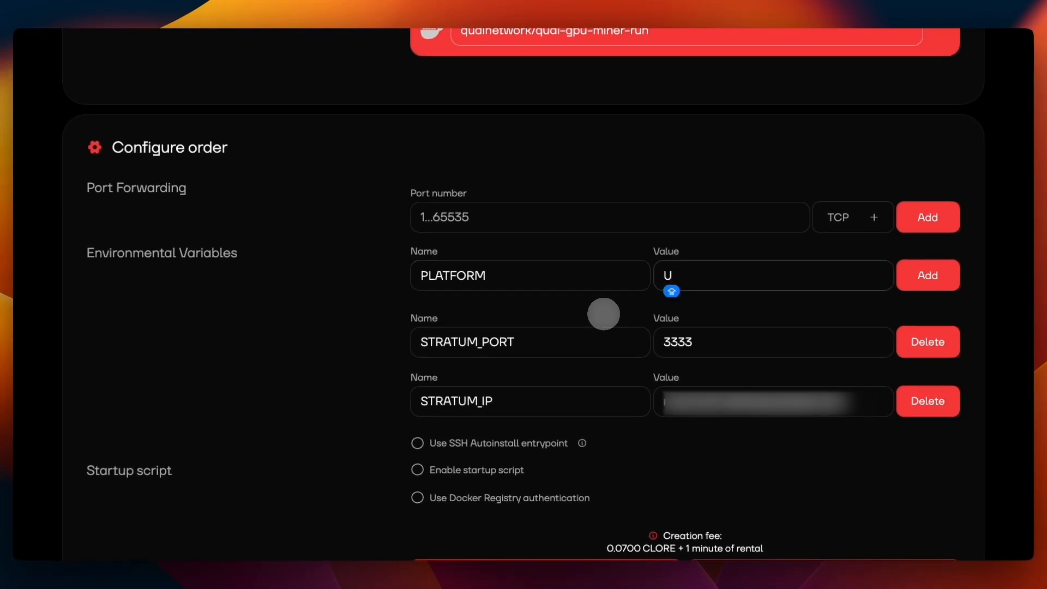